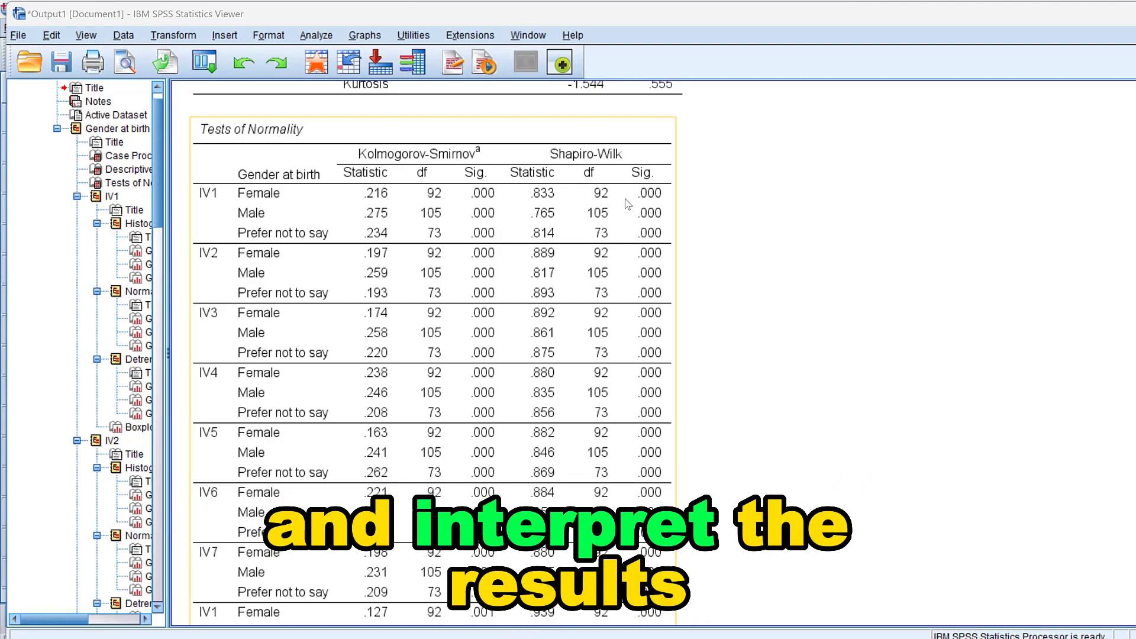
- Return to the Data Editor with the IV1–IV8 survey responses
click(230, 29)
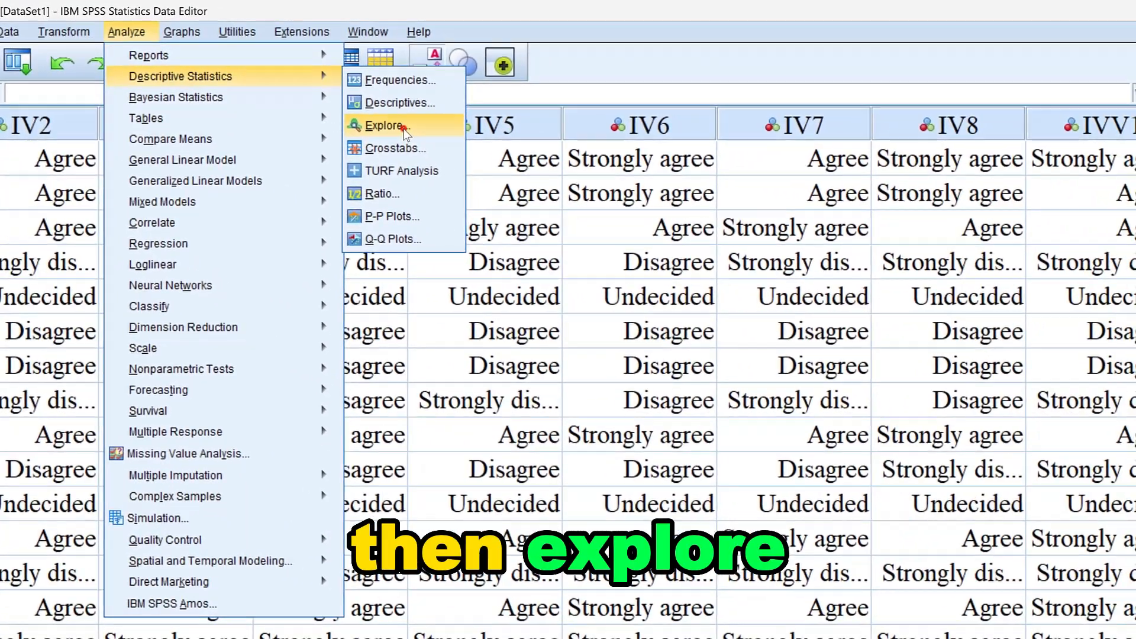
- Start Explore with items IV1–IV7 and the IV1 scale as dependent variables
click(383, 127)
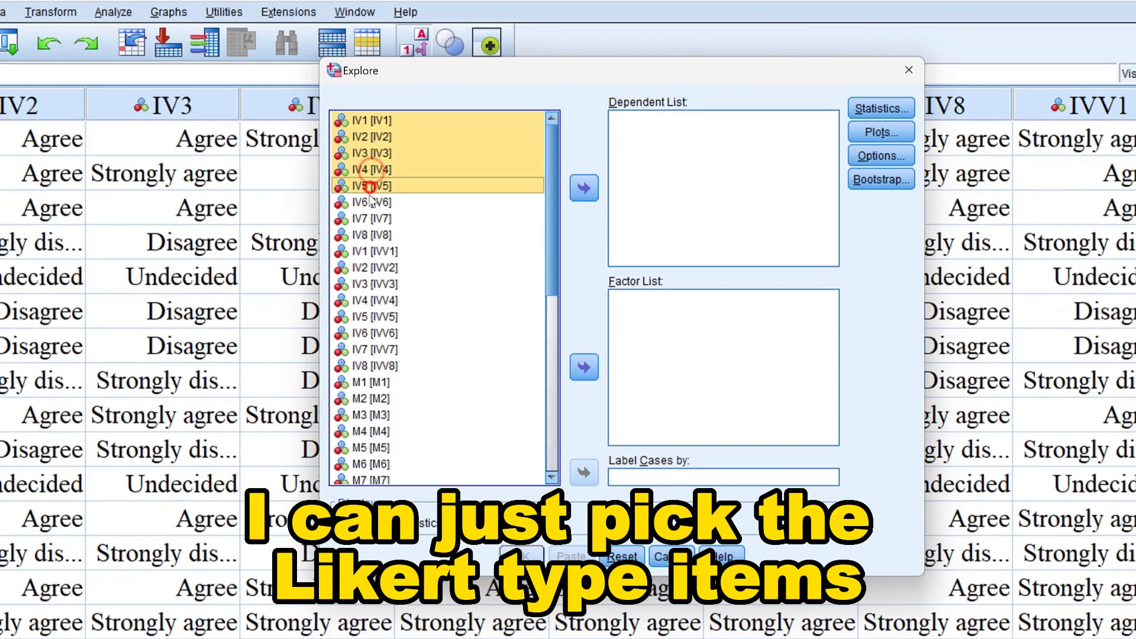
click(374, 218)
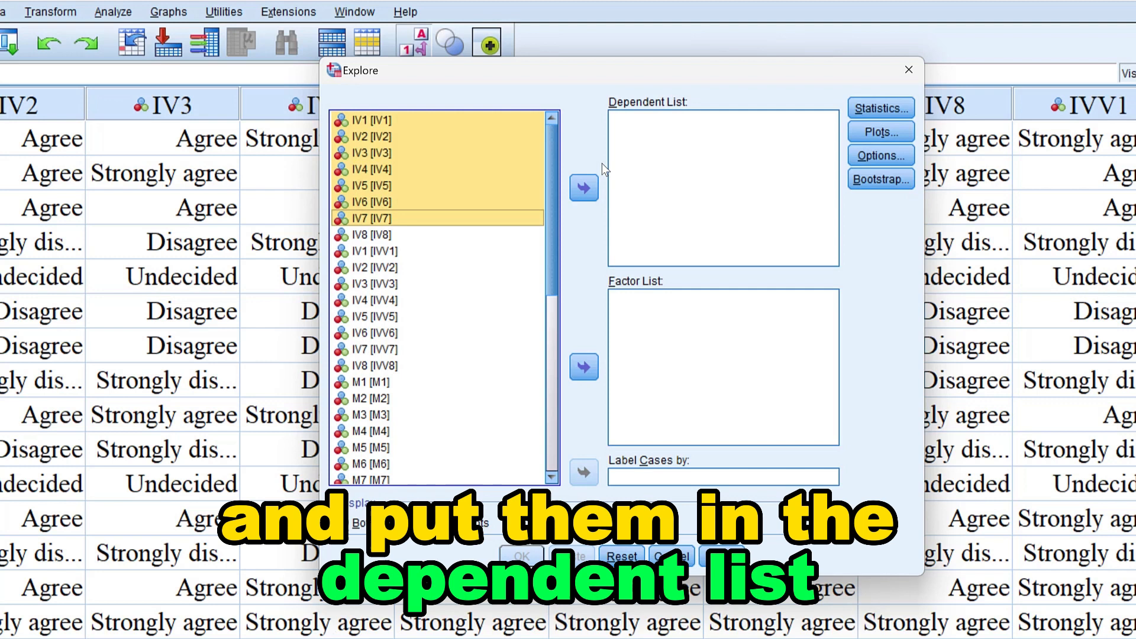
click(584, 187)
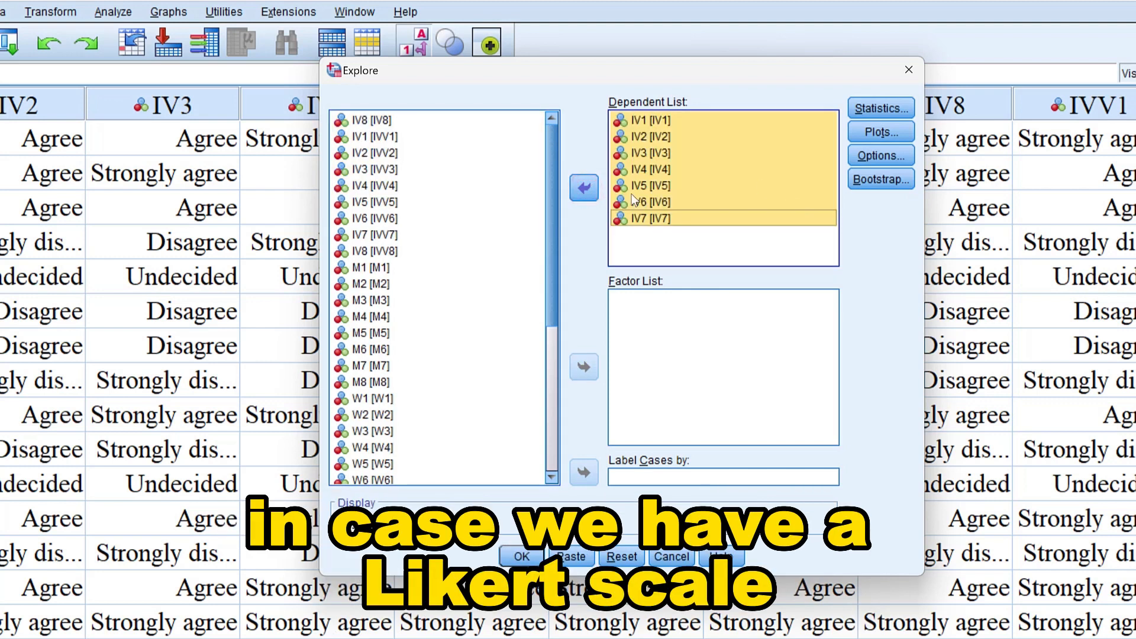
scroll(down, 3)
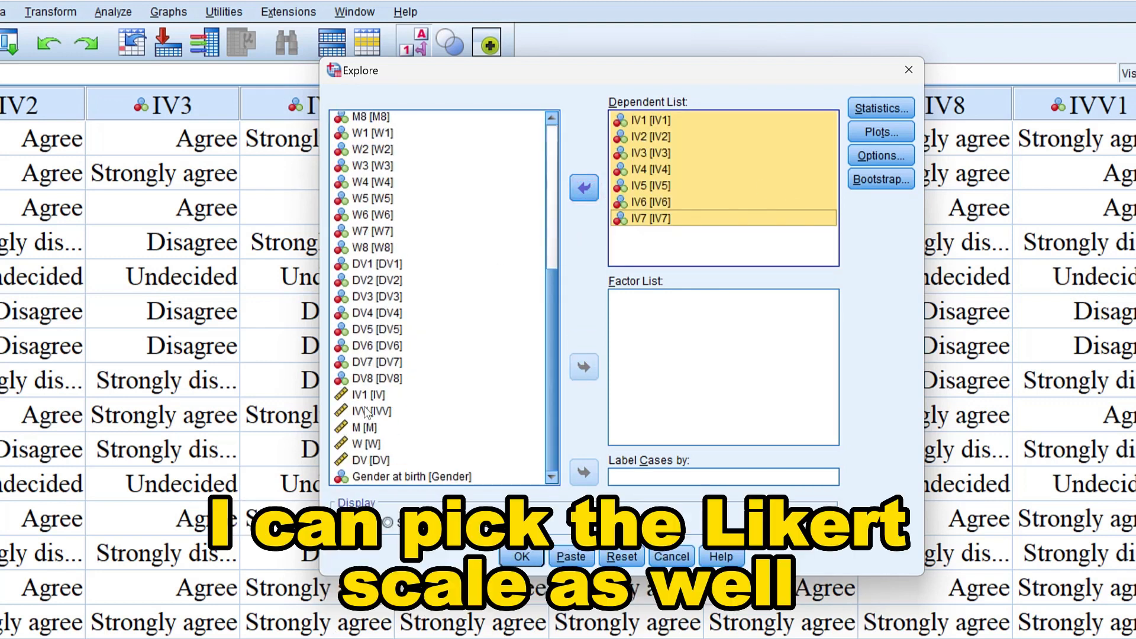
click(584, 189)
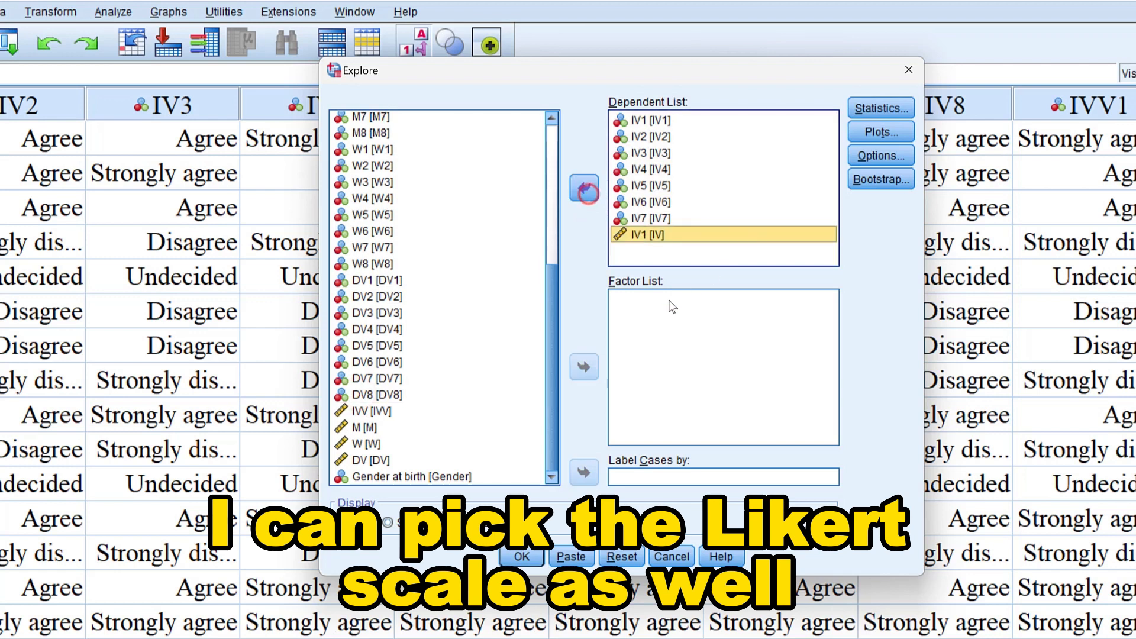
mouse_move(584, 188)
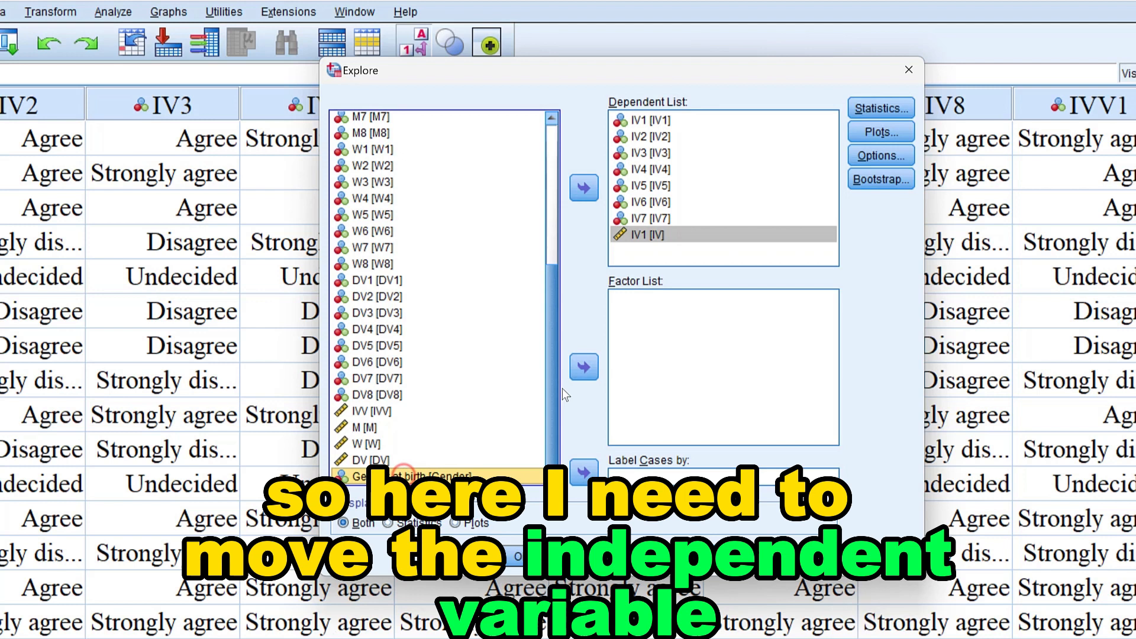
- Try Gender at birth as a factor, then remove it to leave no factor
click(584, 368)
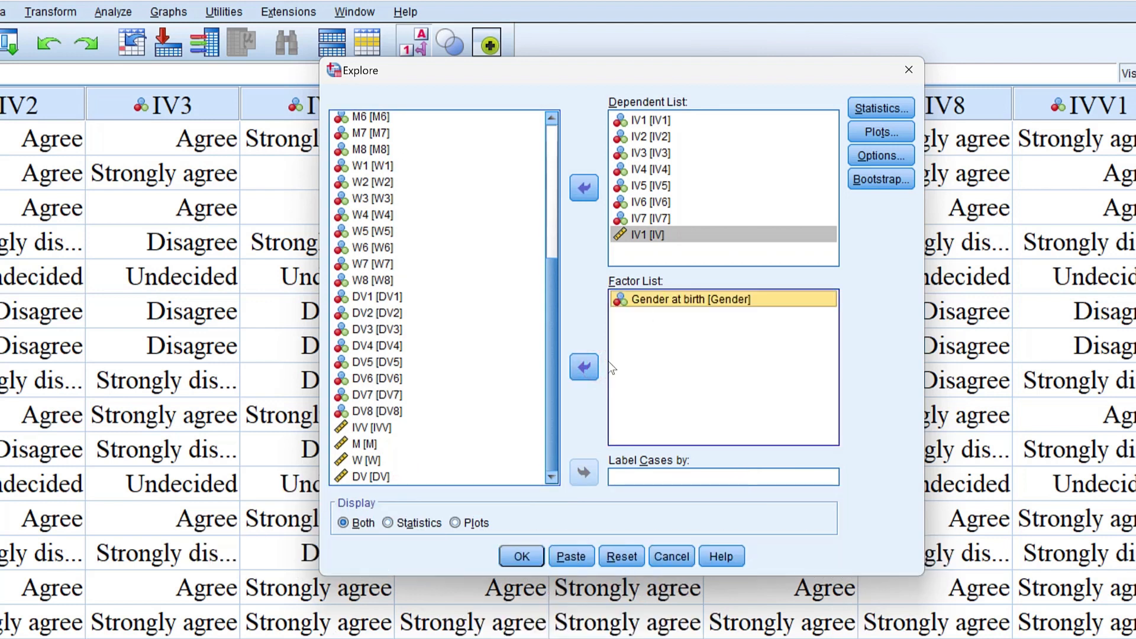
click(584, 367)
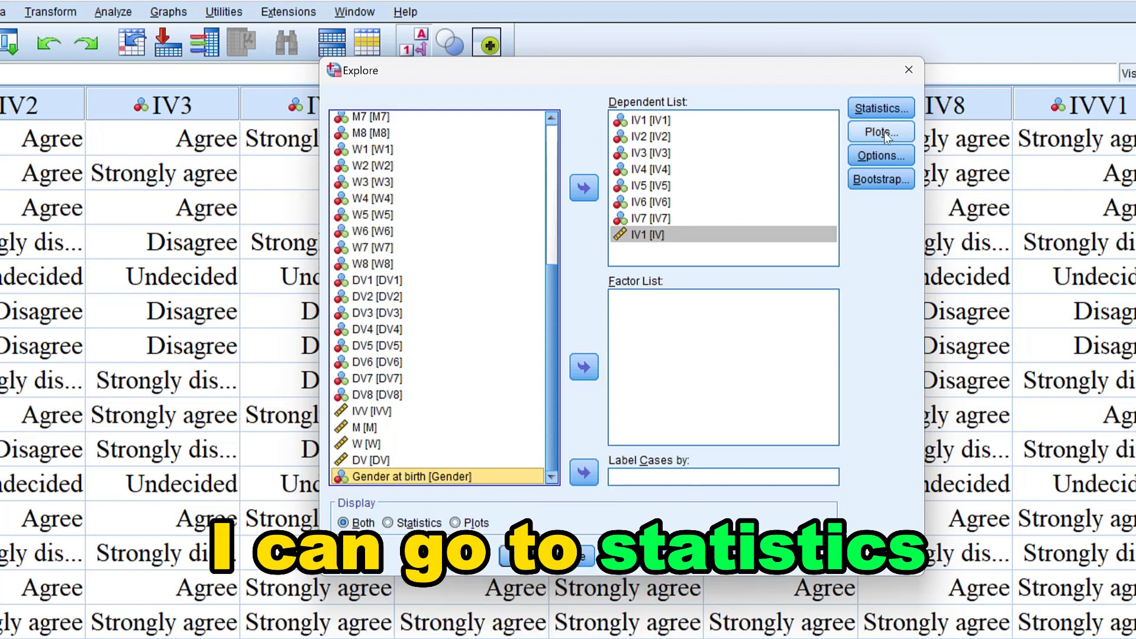
- Keep default descriptives and request histograms plus normality plots with tests instead of stem-and-leaf
click(880, 108)
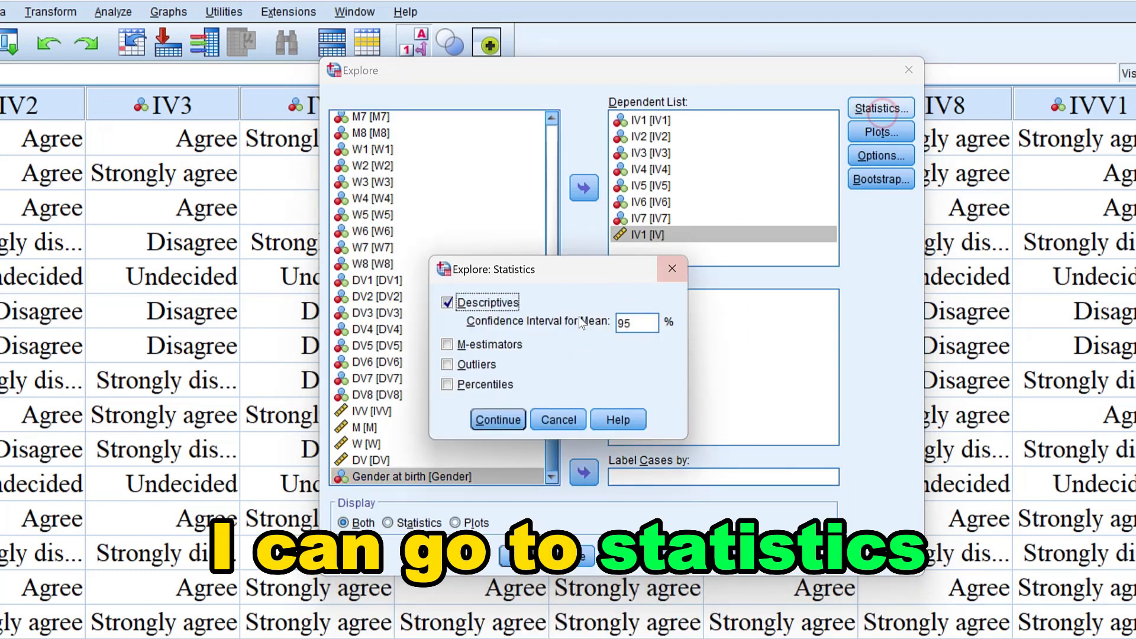
click(497, 419)
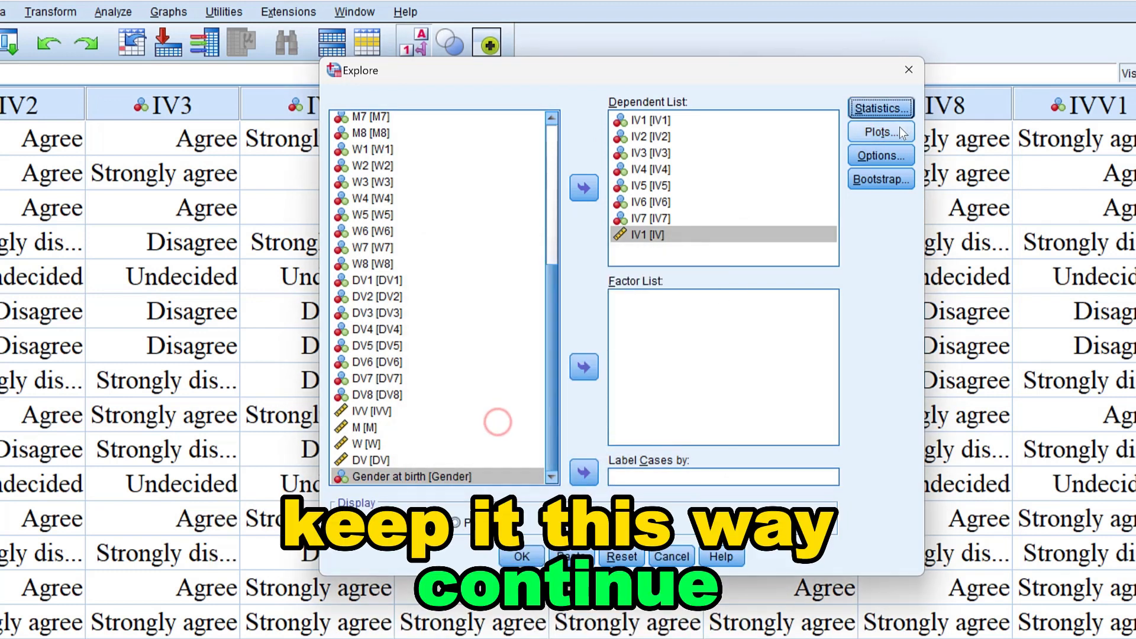
click(880, 131)
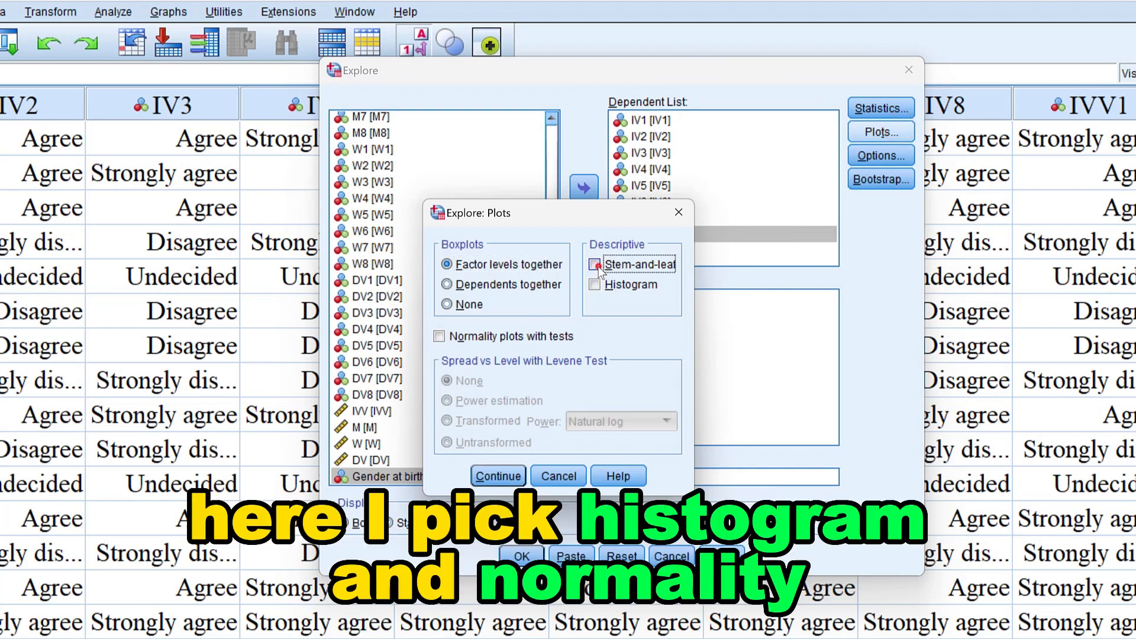
click(594, 284)
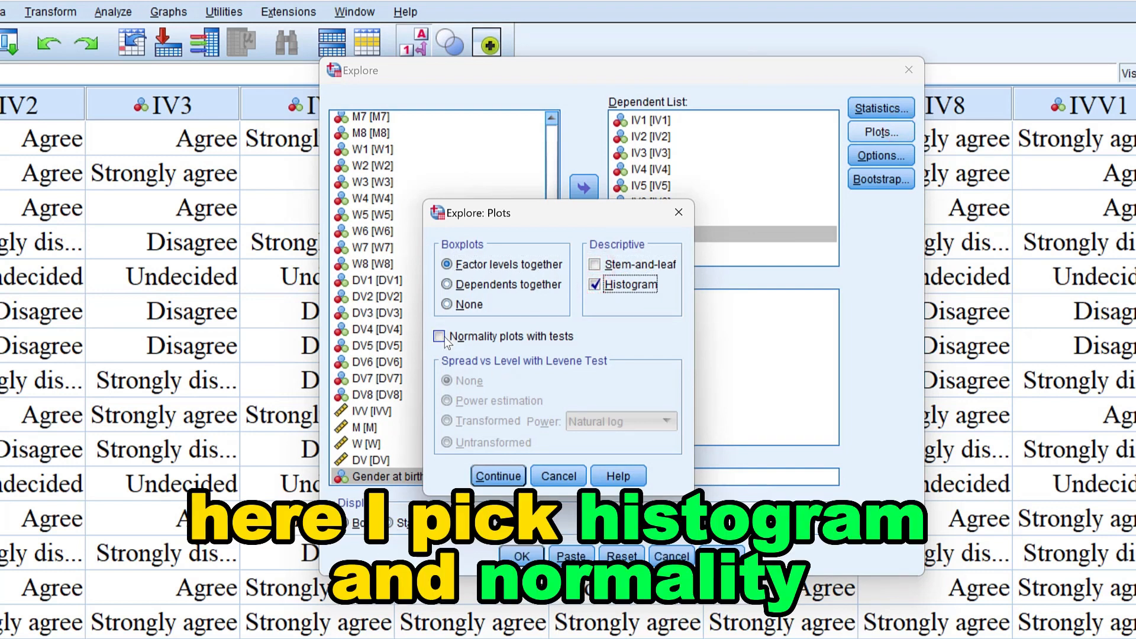
click(438, 336)
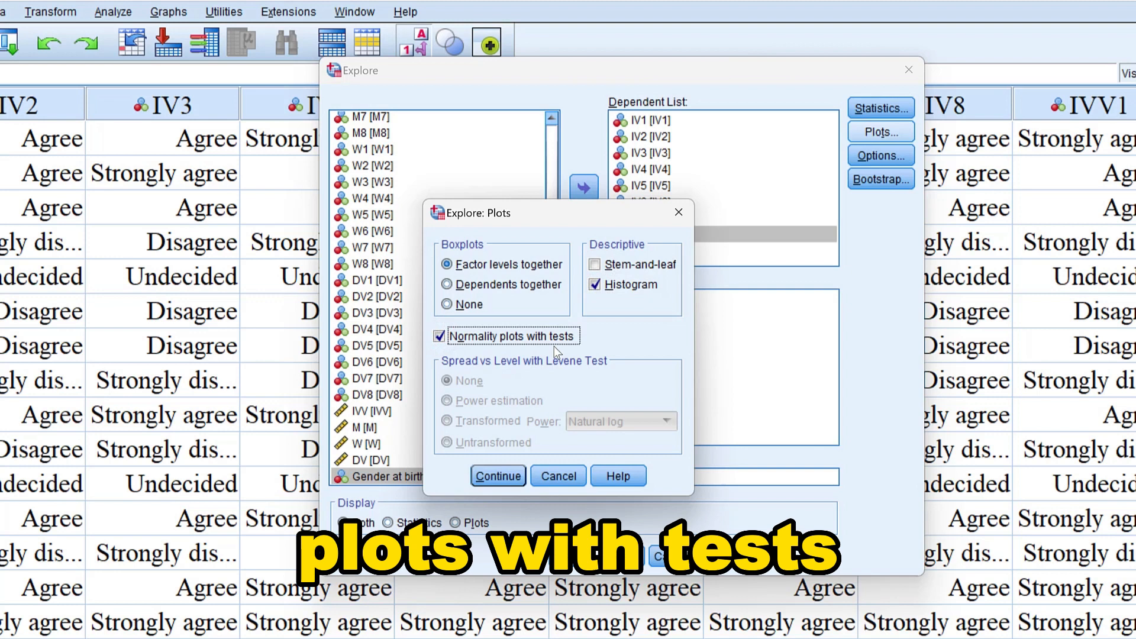
click(498, 476)
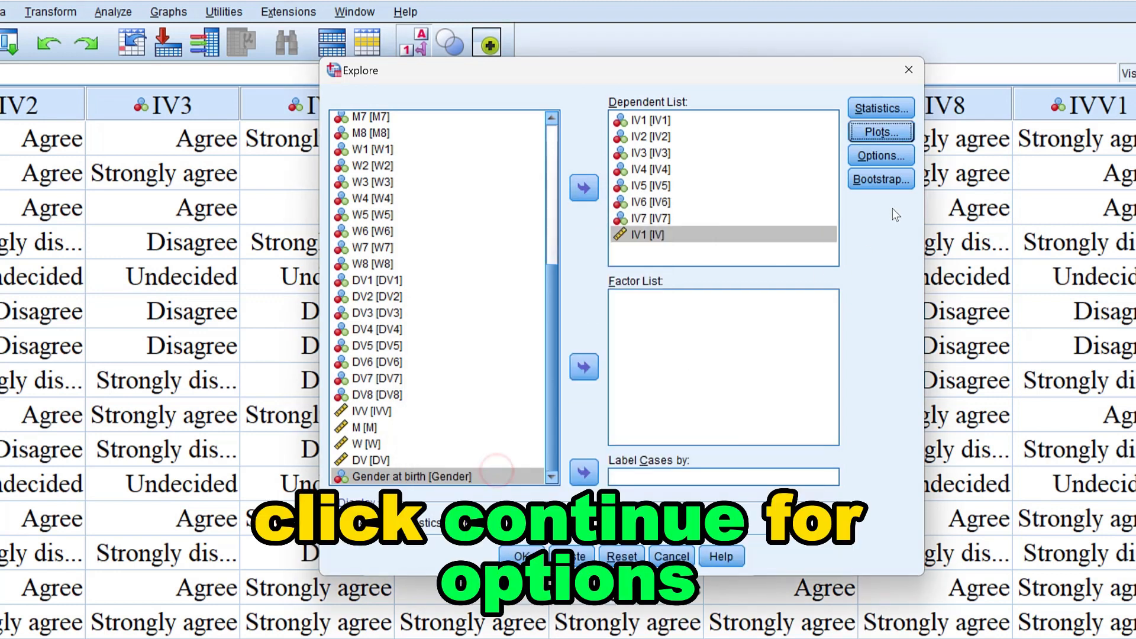
- Keep default missing-value handling and run the Explore analysis
click(879, 155)
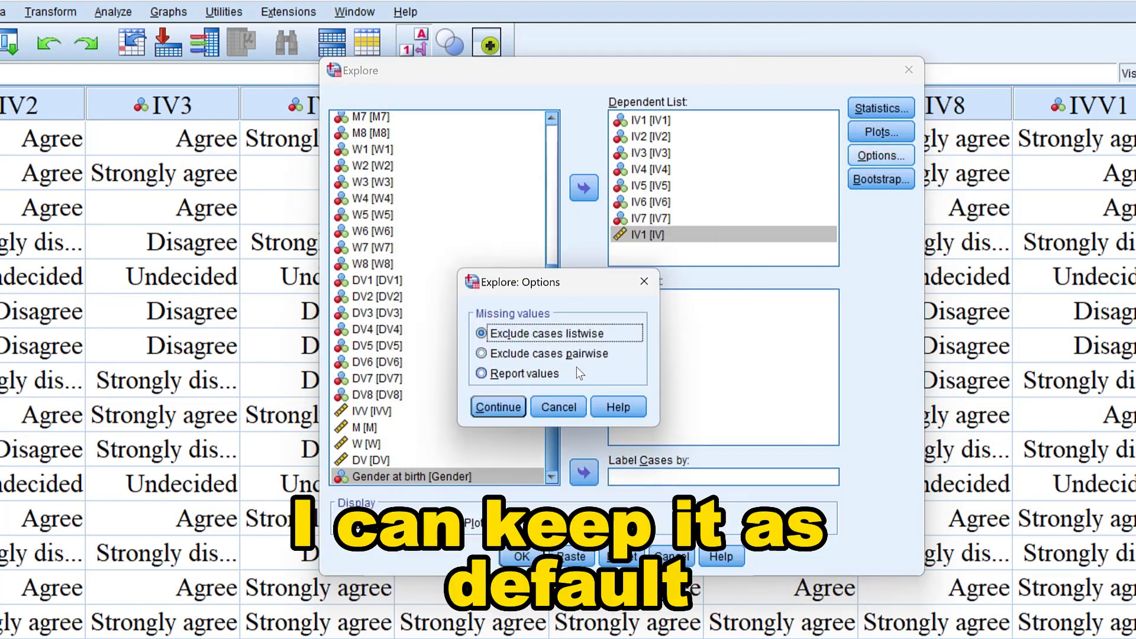
click(497, 406)
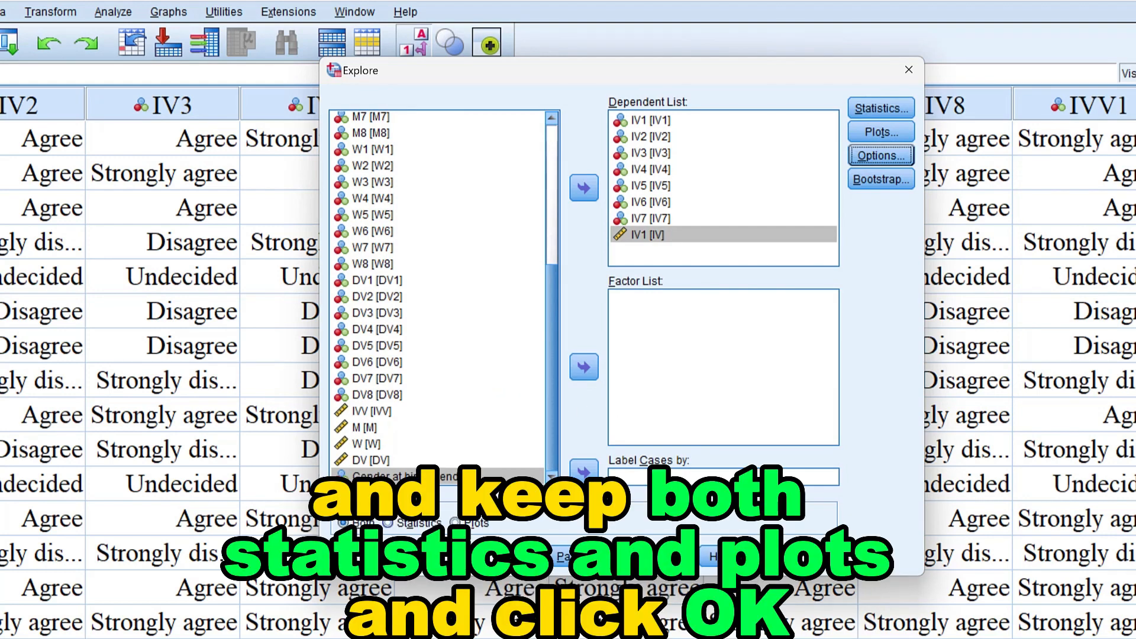
click(567, 555)
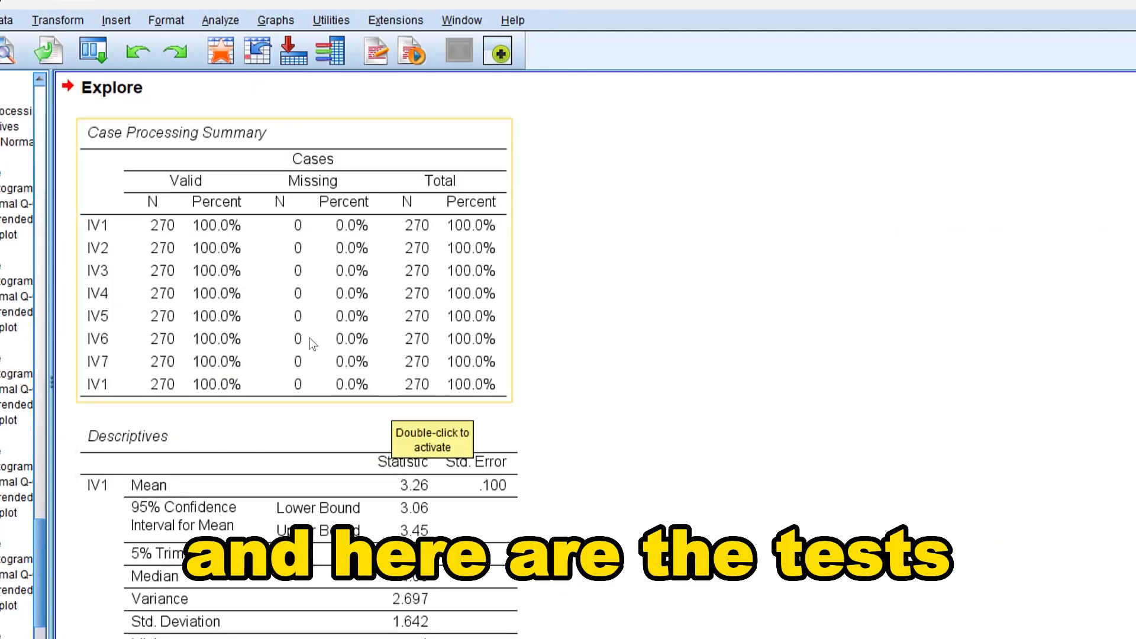
- Scroll through each item's skewness and kurtosis down to the Tests of Normality table
scroll(down, 3)
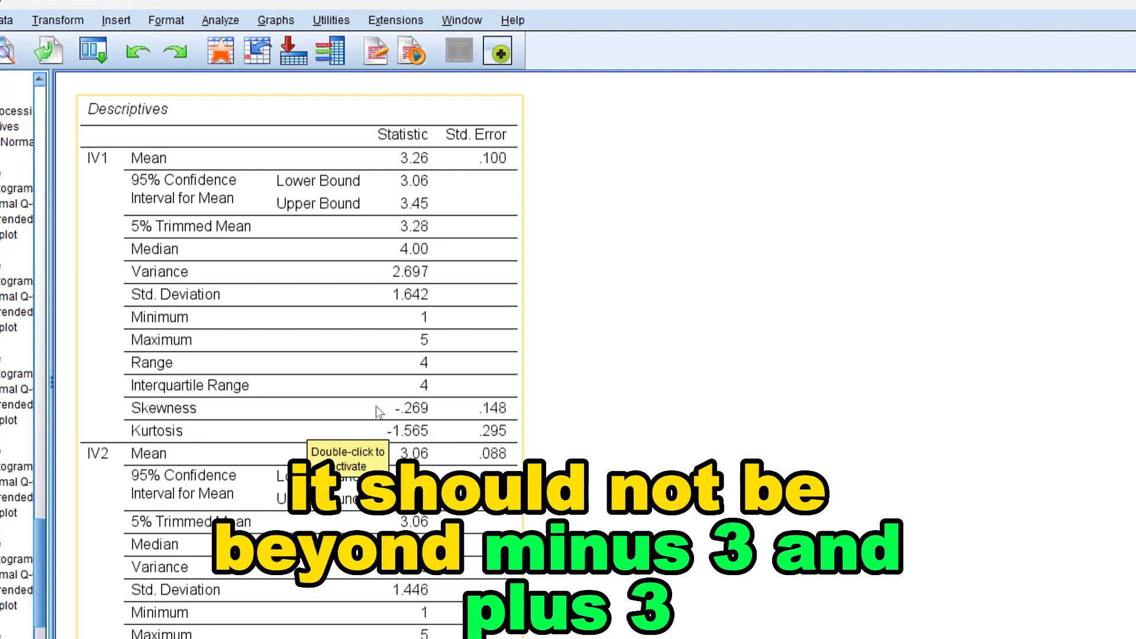
mouse_move(416, 422)
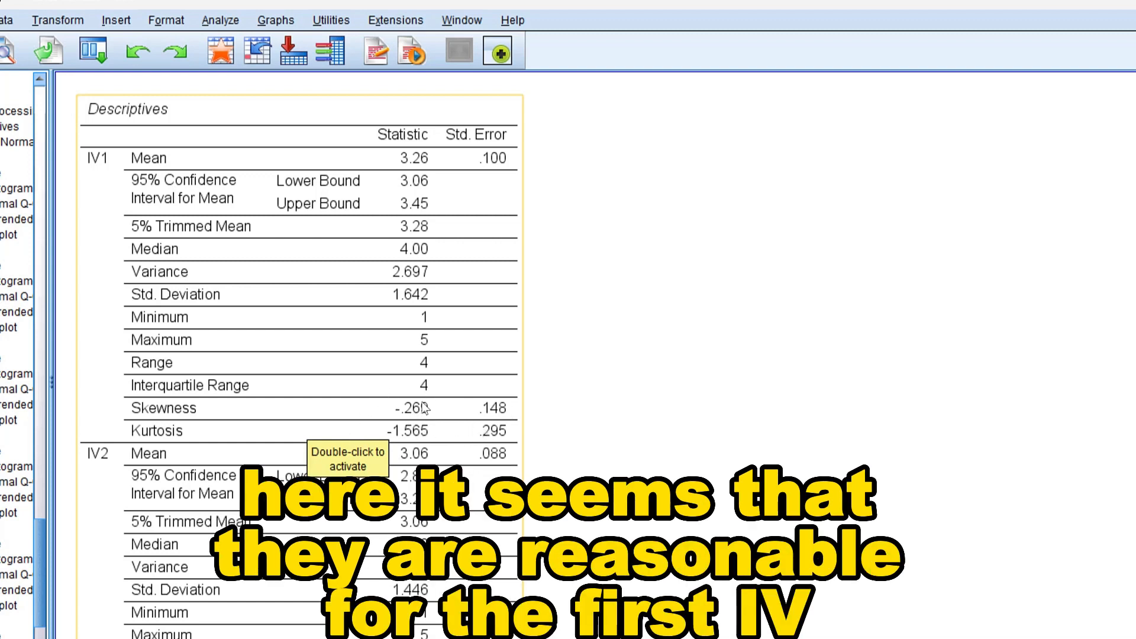
scroll(down, 3)
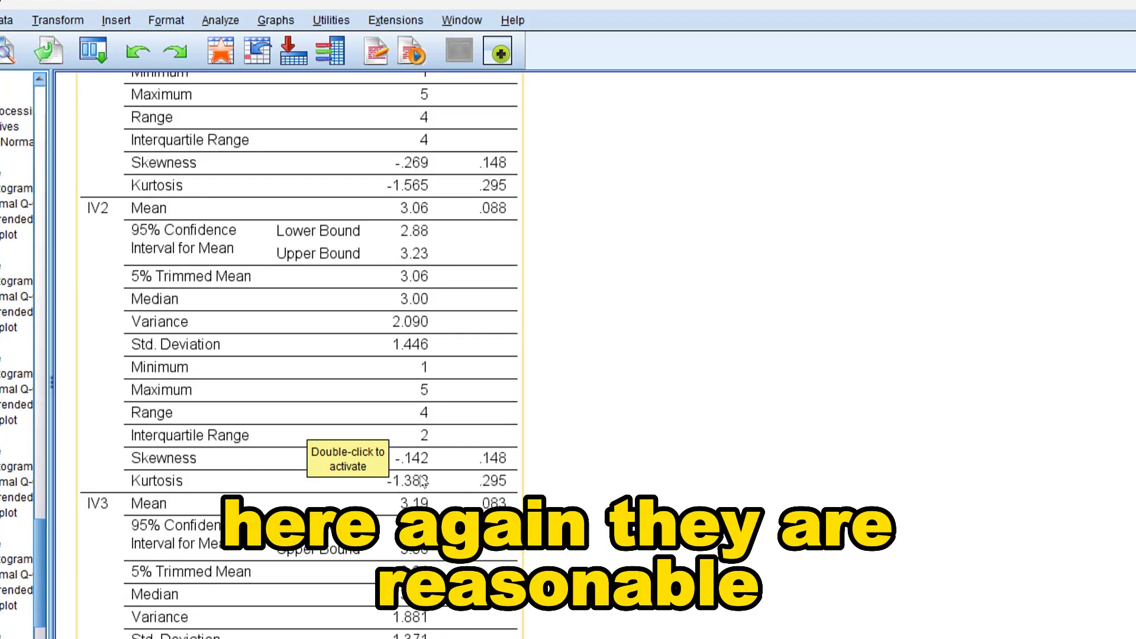
scroll(down, 3)
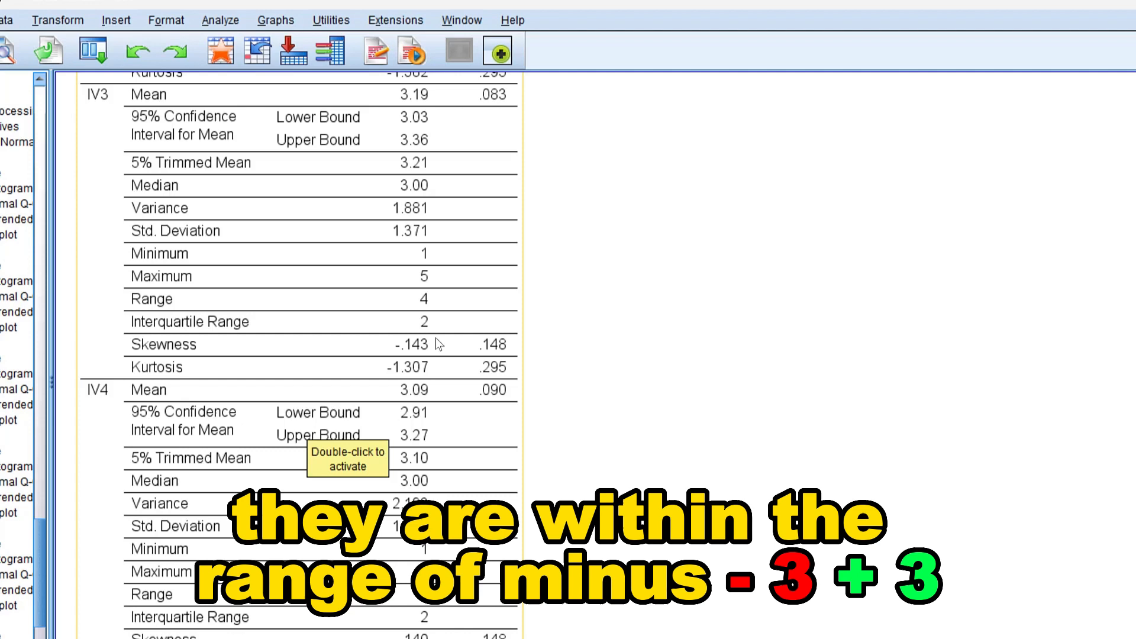
scroll(down, 3)
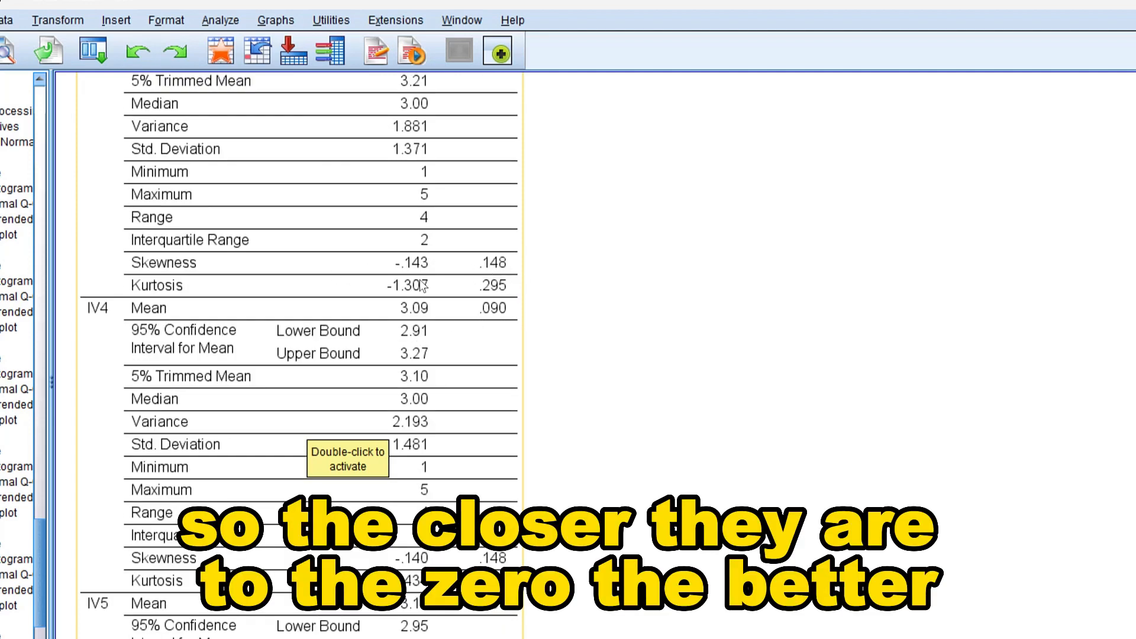
scroll(down, 3)
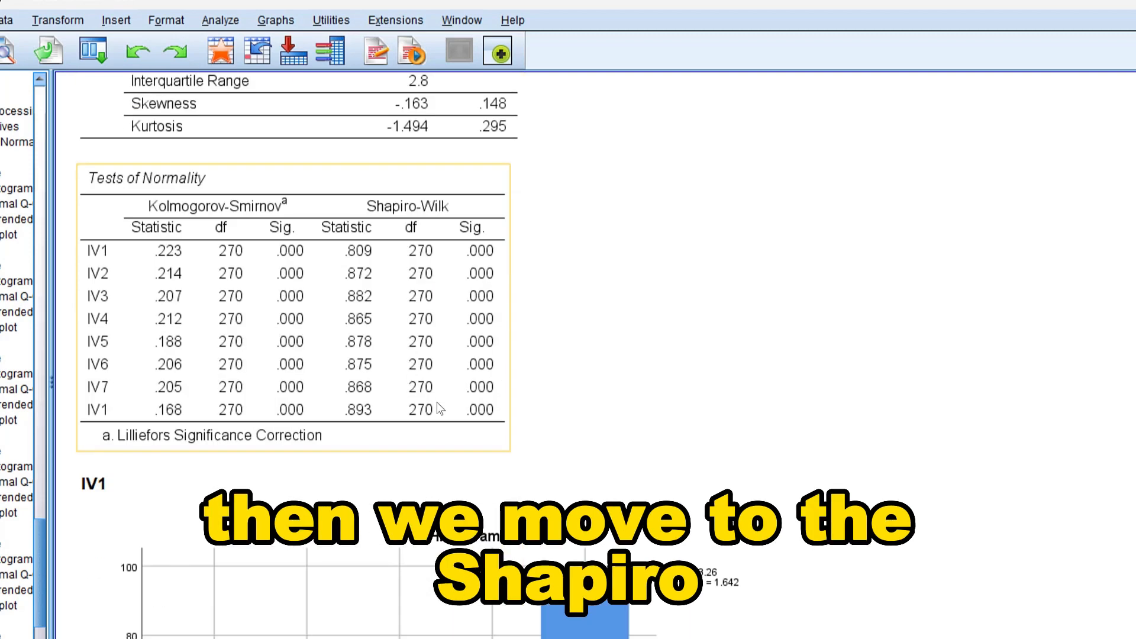
scroll(up, 3)
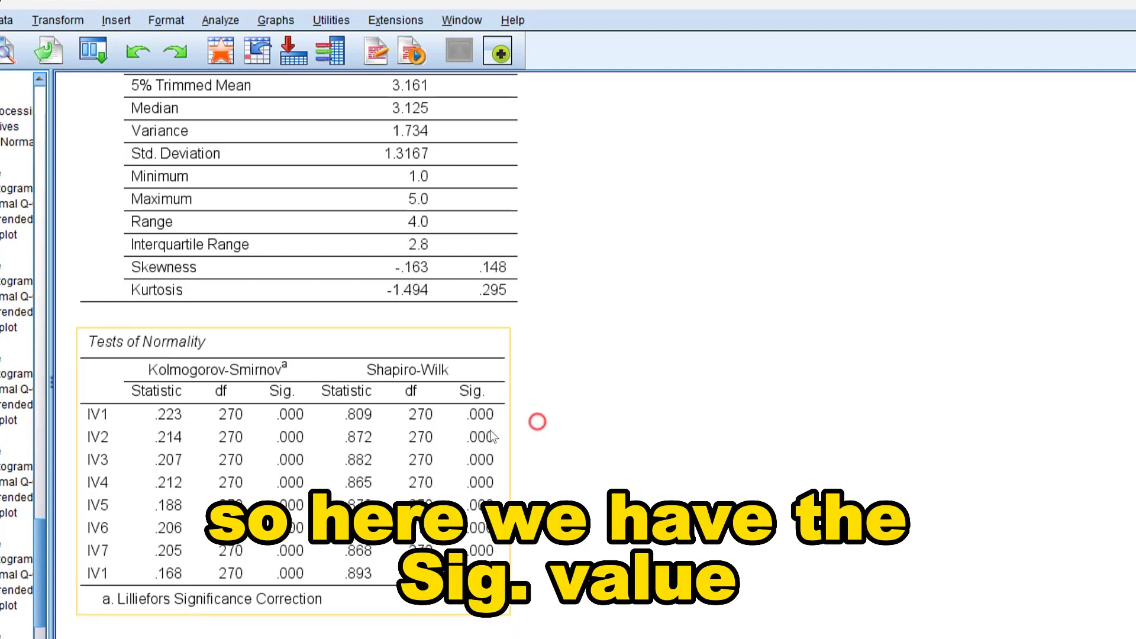
mouse_move(487, 425)
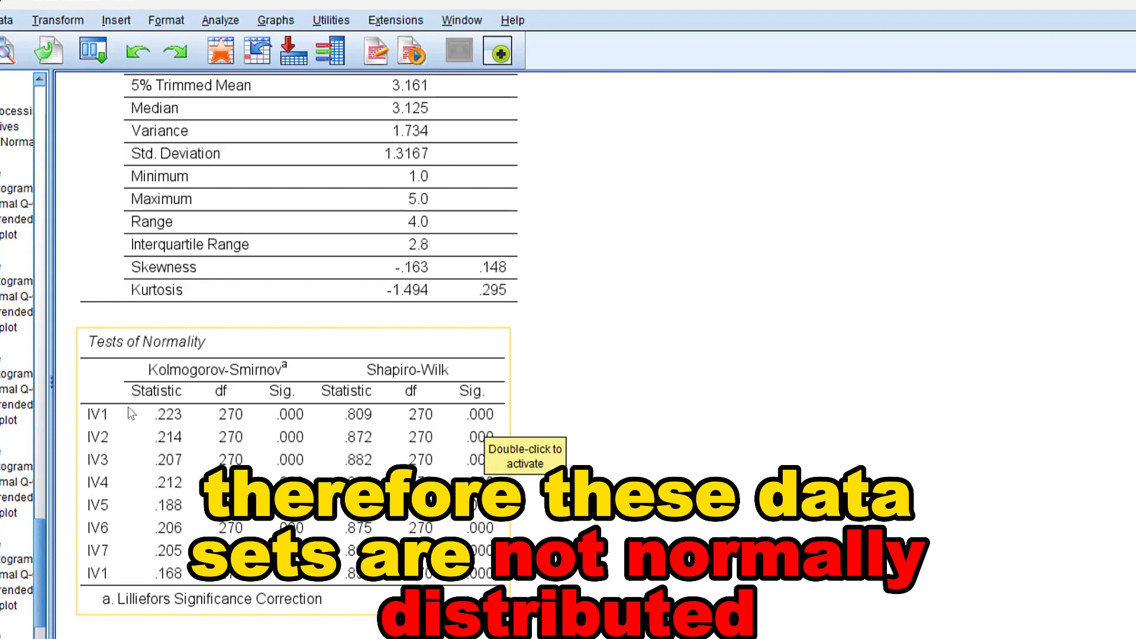
mouse_move(103, 436)
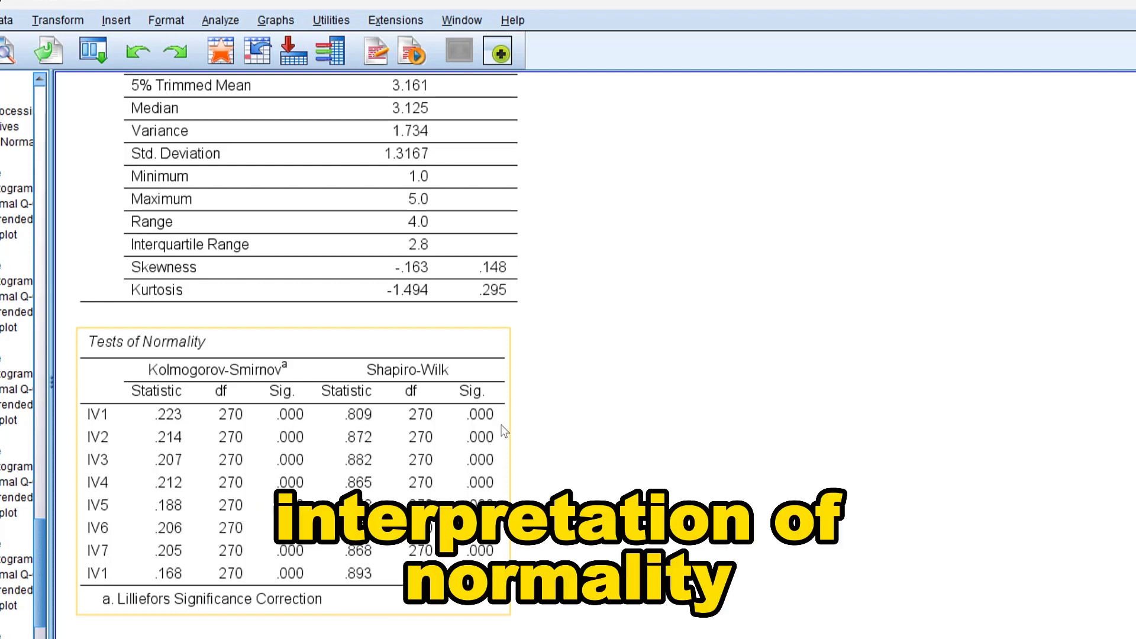
mouse_move(425, 445)
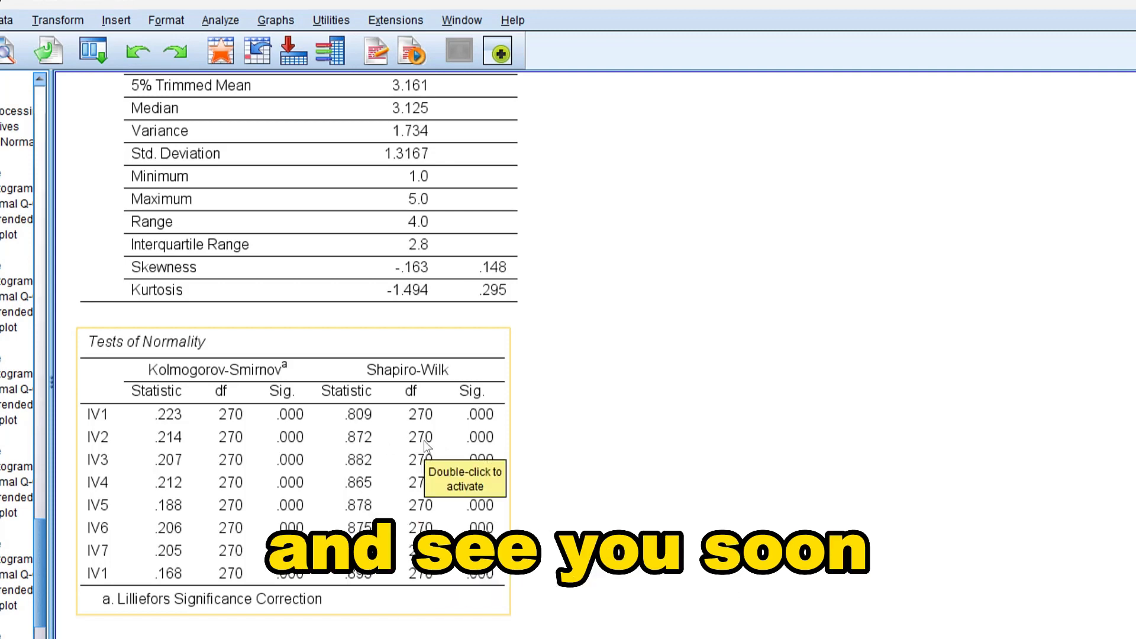